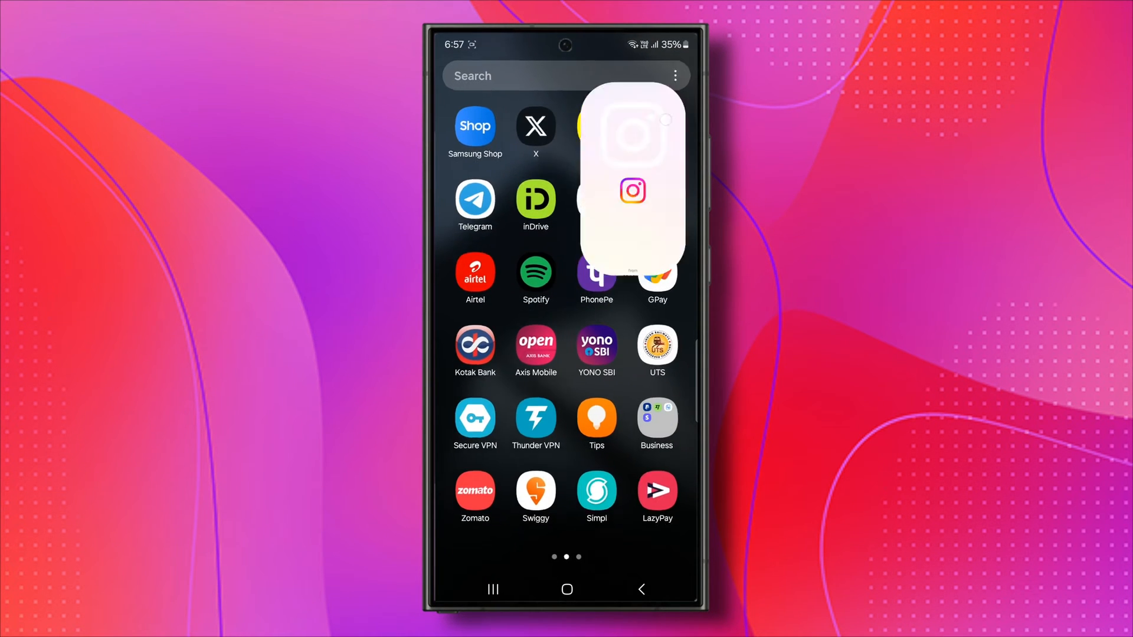
Step: Launch Instagram, go to your own profile and reveal the account menu from the top-right icon
click(631, 174)
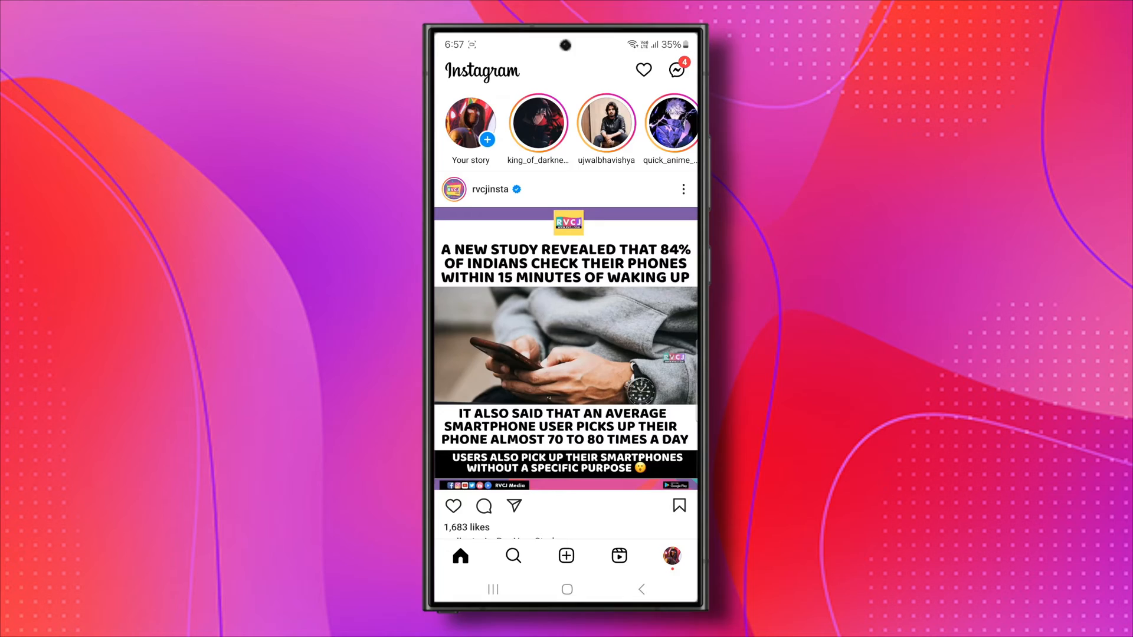
scroll(down, 3)
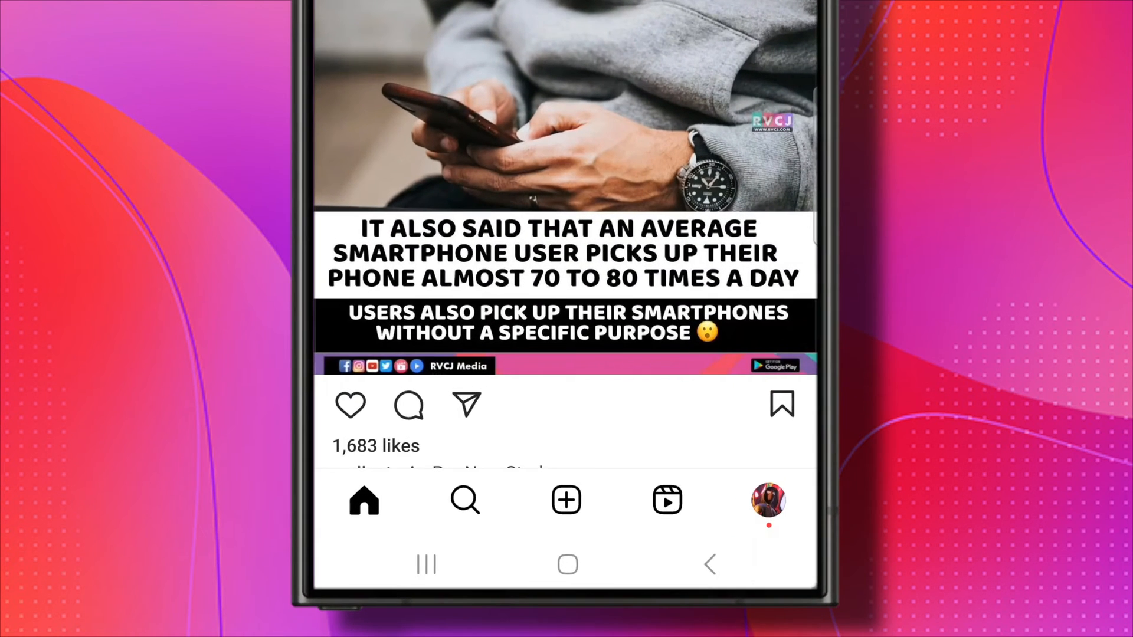
click(768, 502)
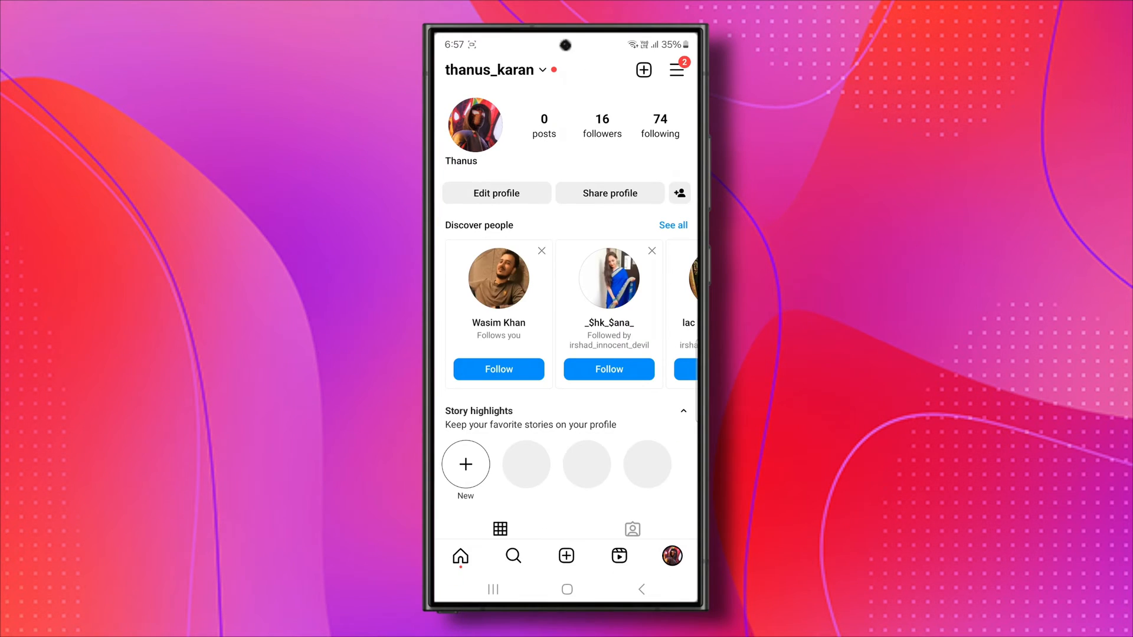
click(676, 70)
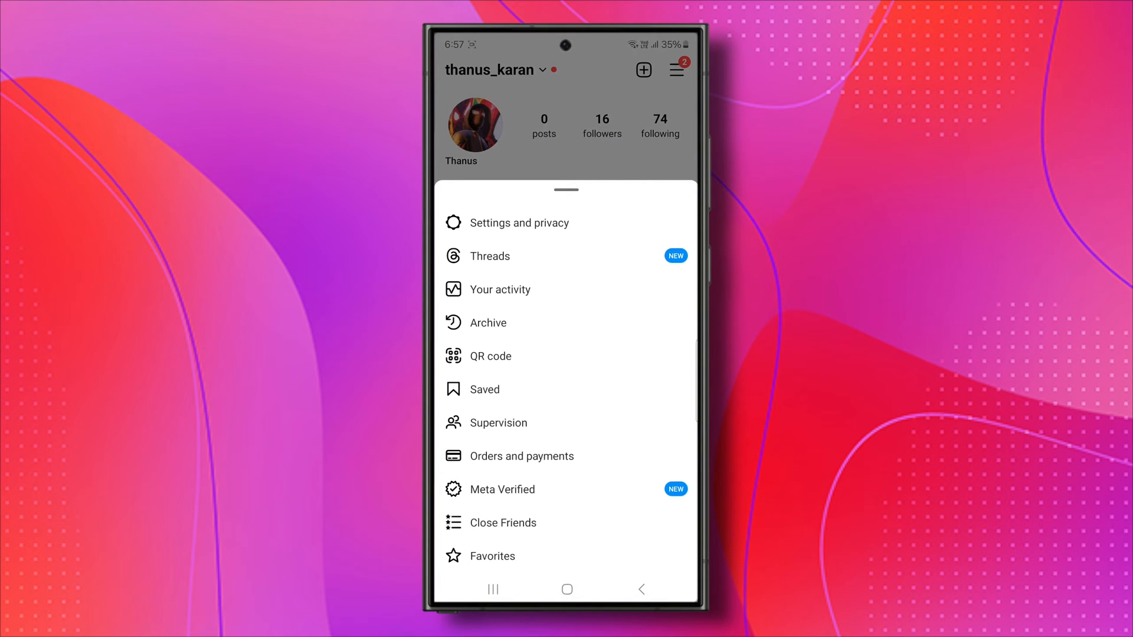
Step: Navigate Settings and privacy > Accounts Centre > Password and security > Two-factor authentication
click(519, 223)
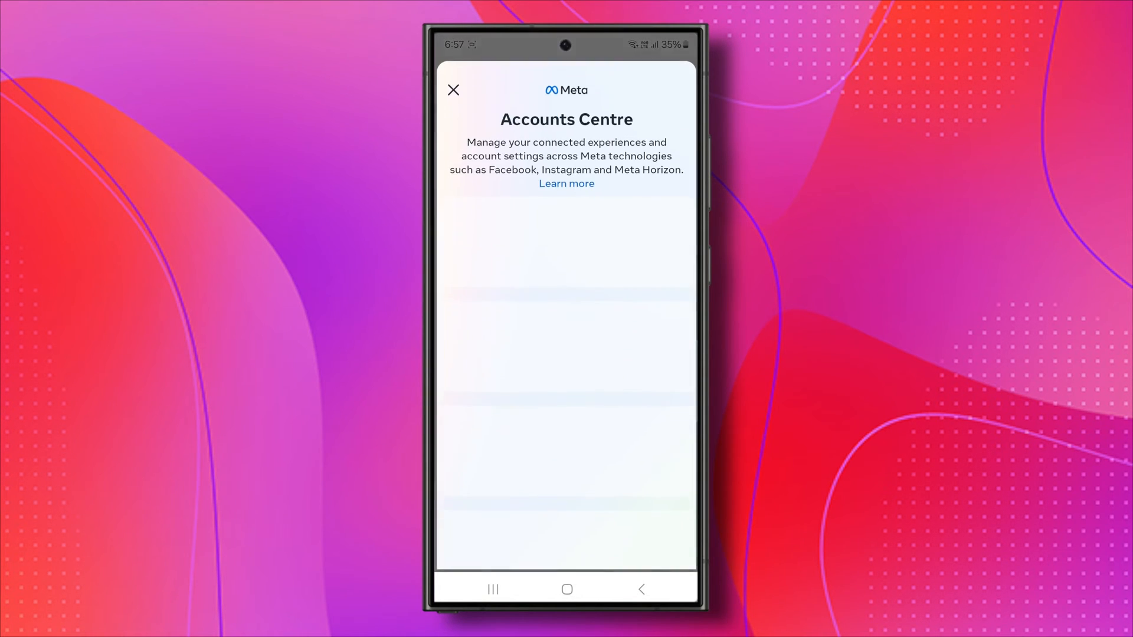
scroll(down, 3)
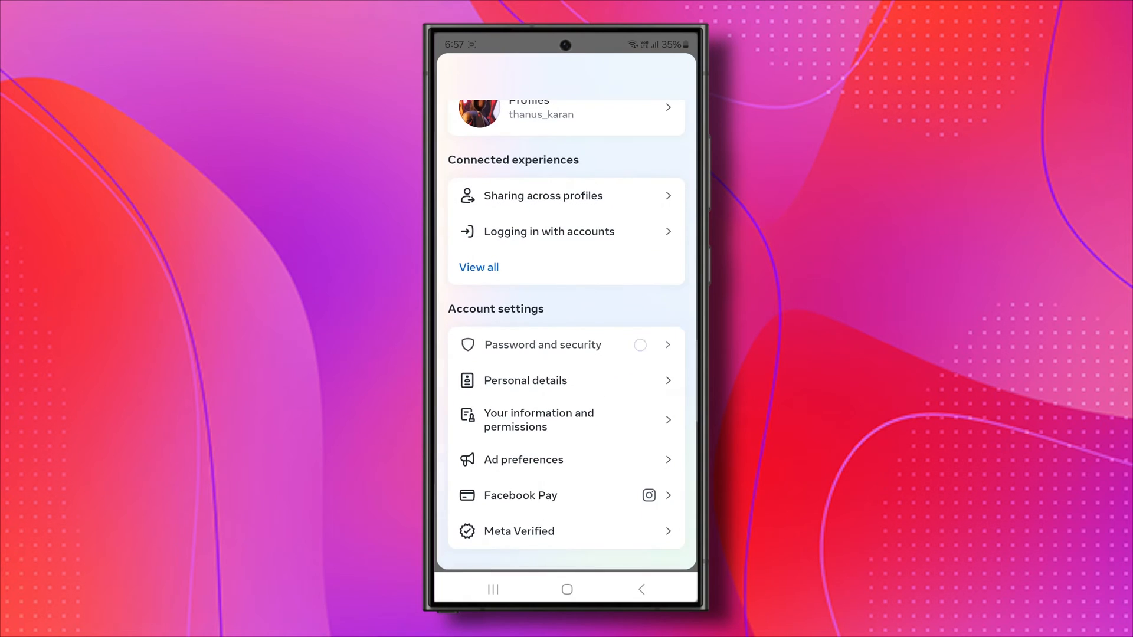
click(541, 343)
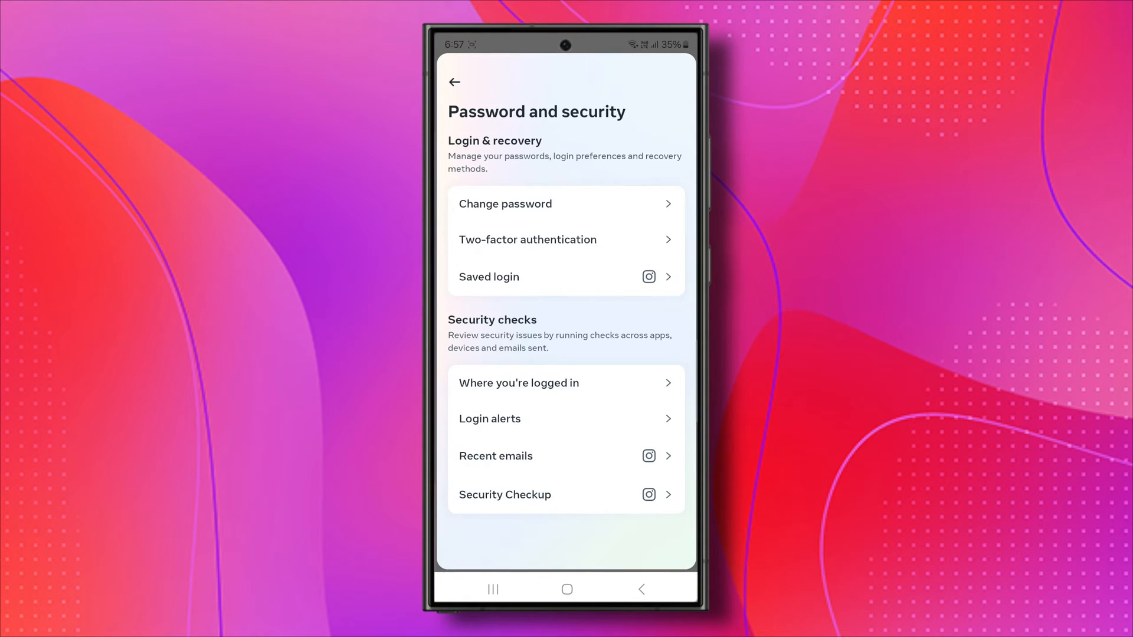
click(566, 239)
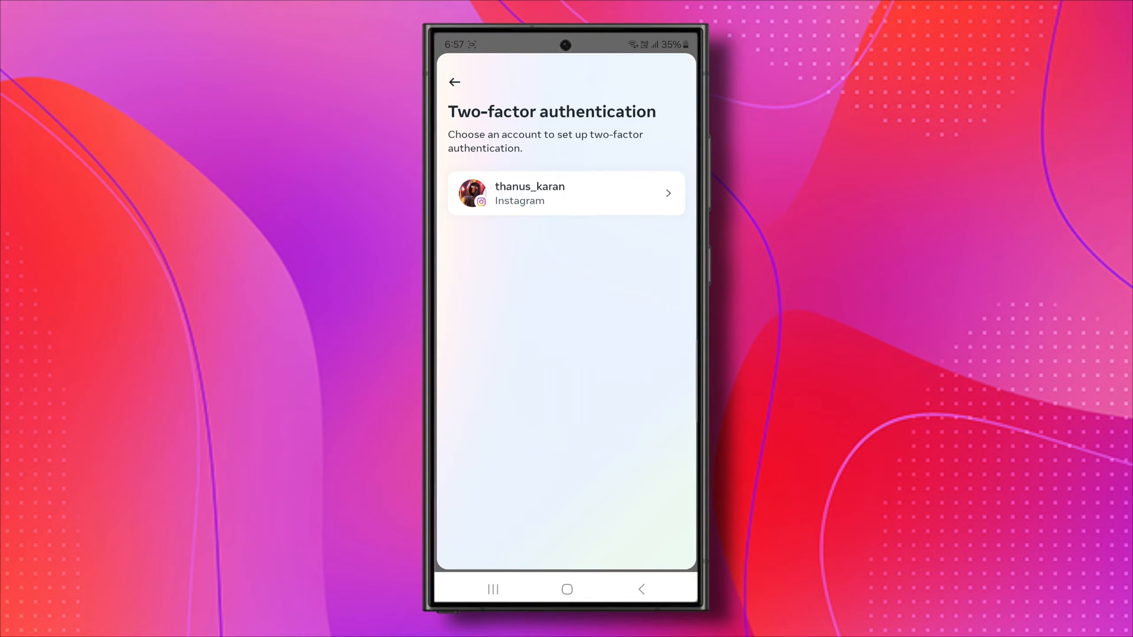
Step: Select the Instagram account and review its two-factor status with text-message login codes
click(565, 192)
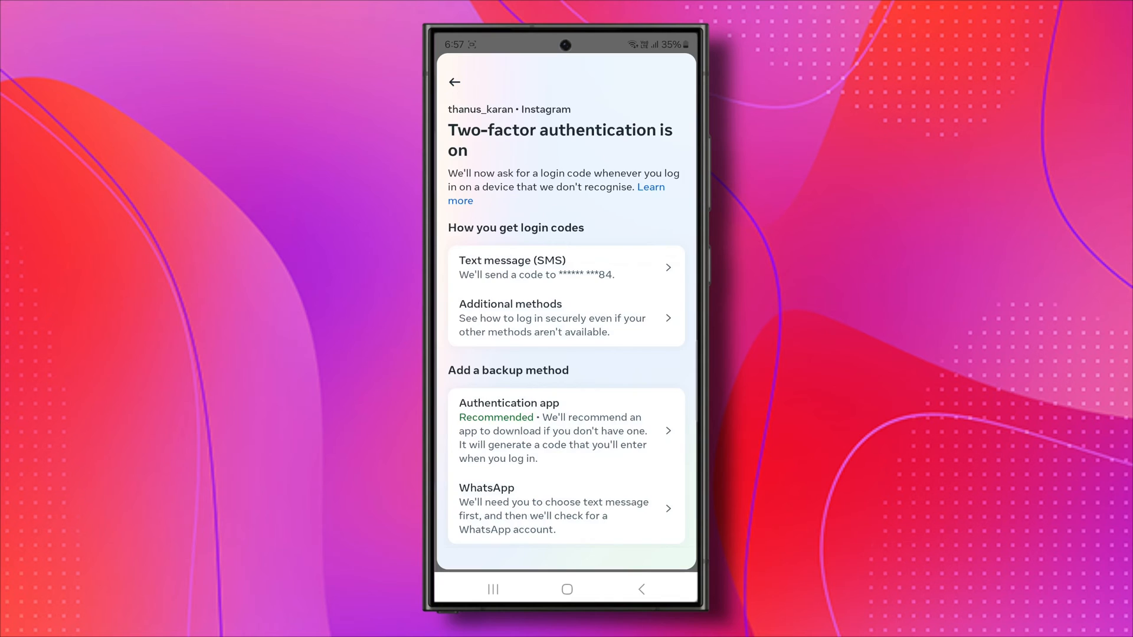
scroll(down, 3)
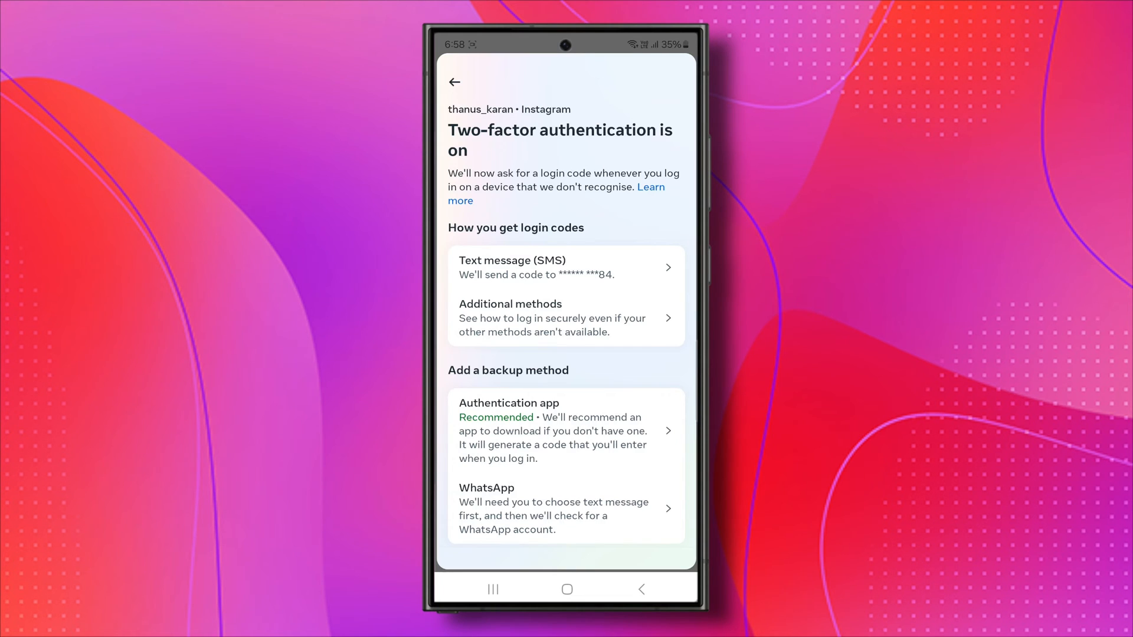
Step: Under Additional methods, bring up Backup codes and generate a new set with Get new codes
click(566, 317)
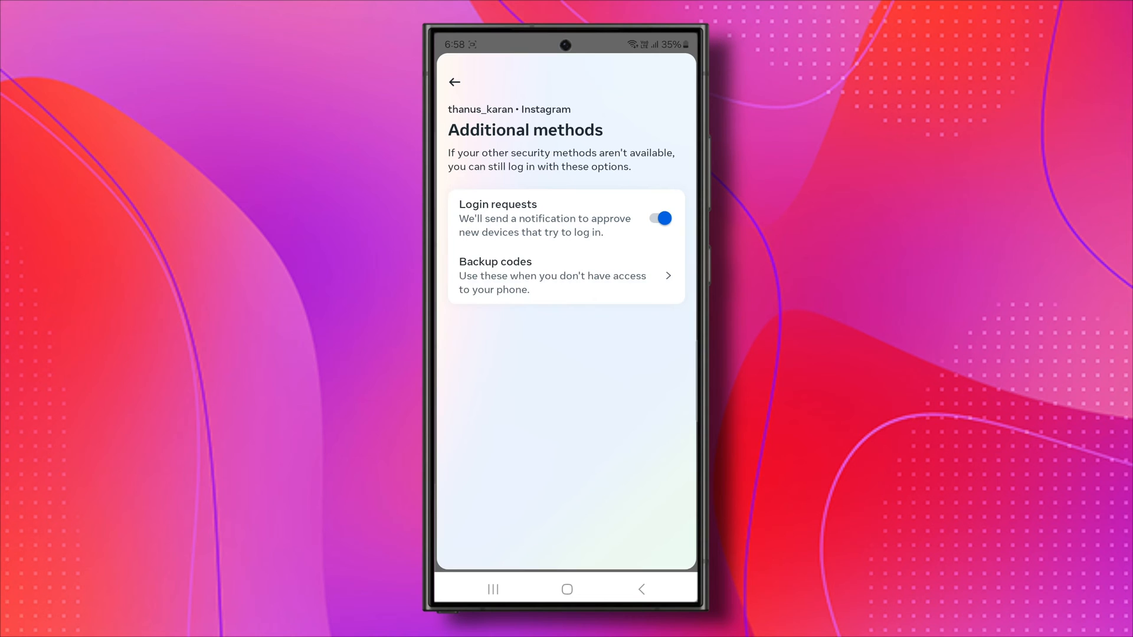
click(551, 276)
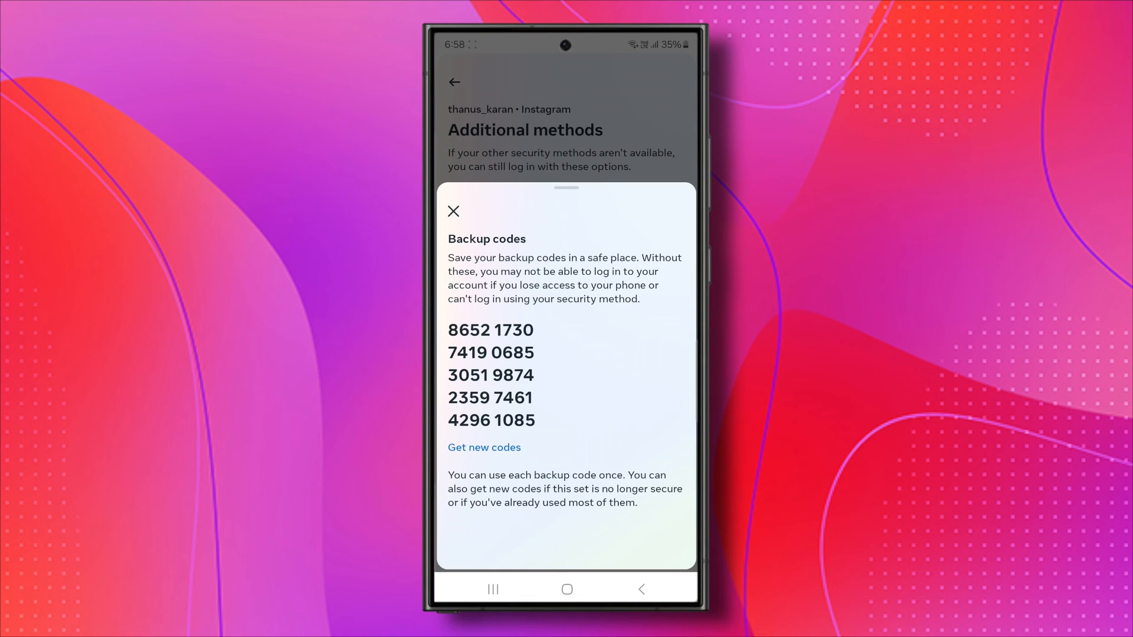
click(484, 447)
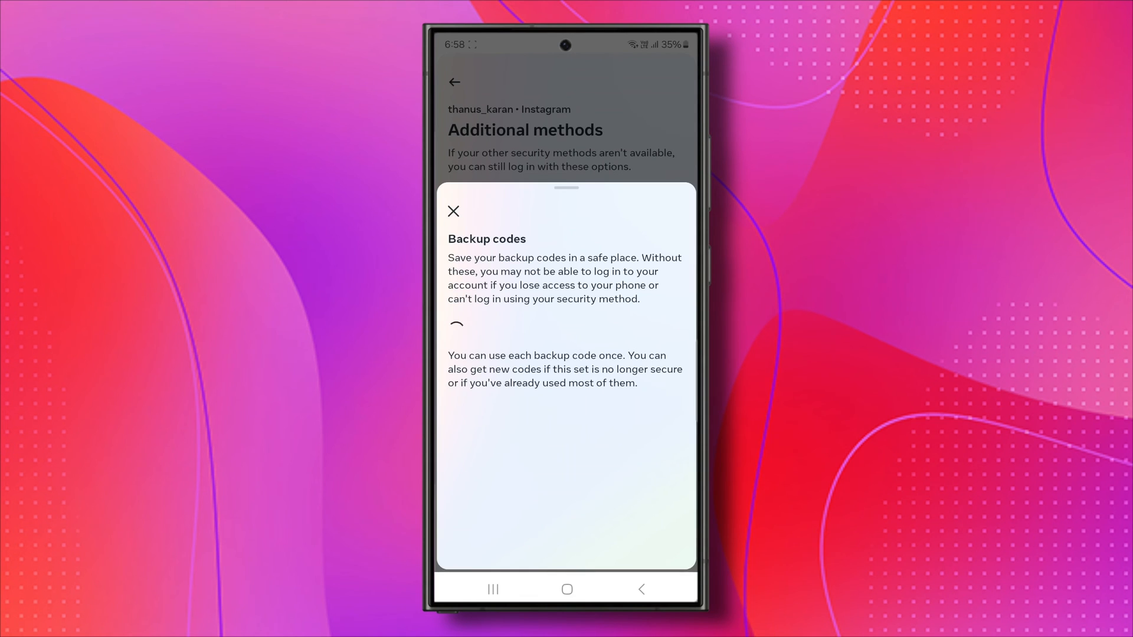